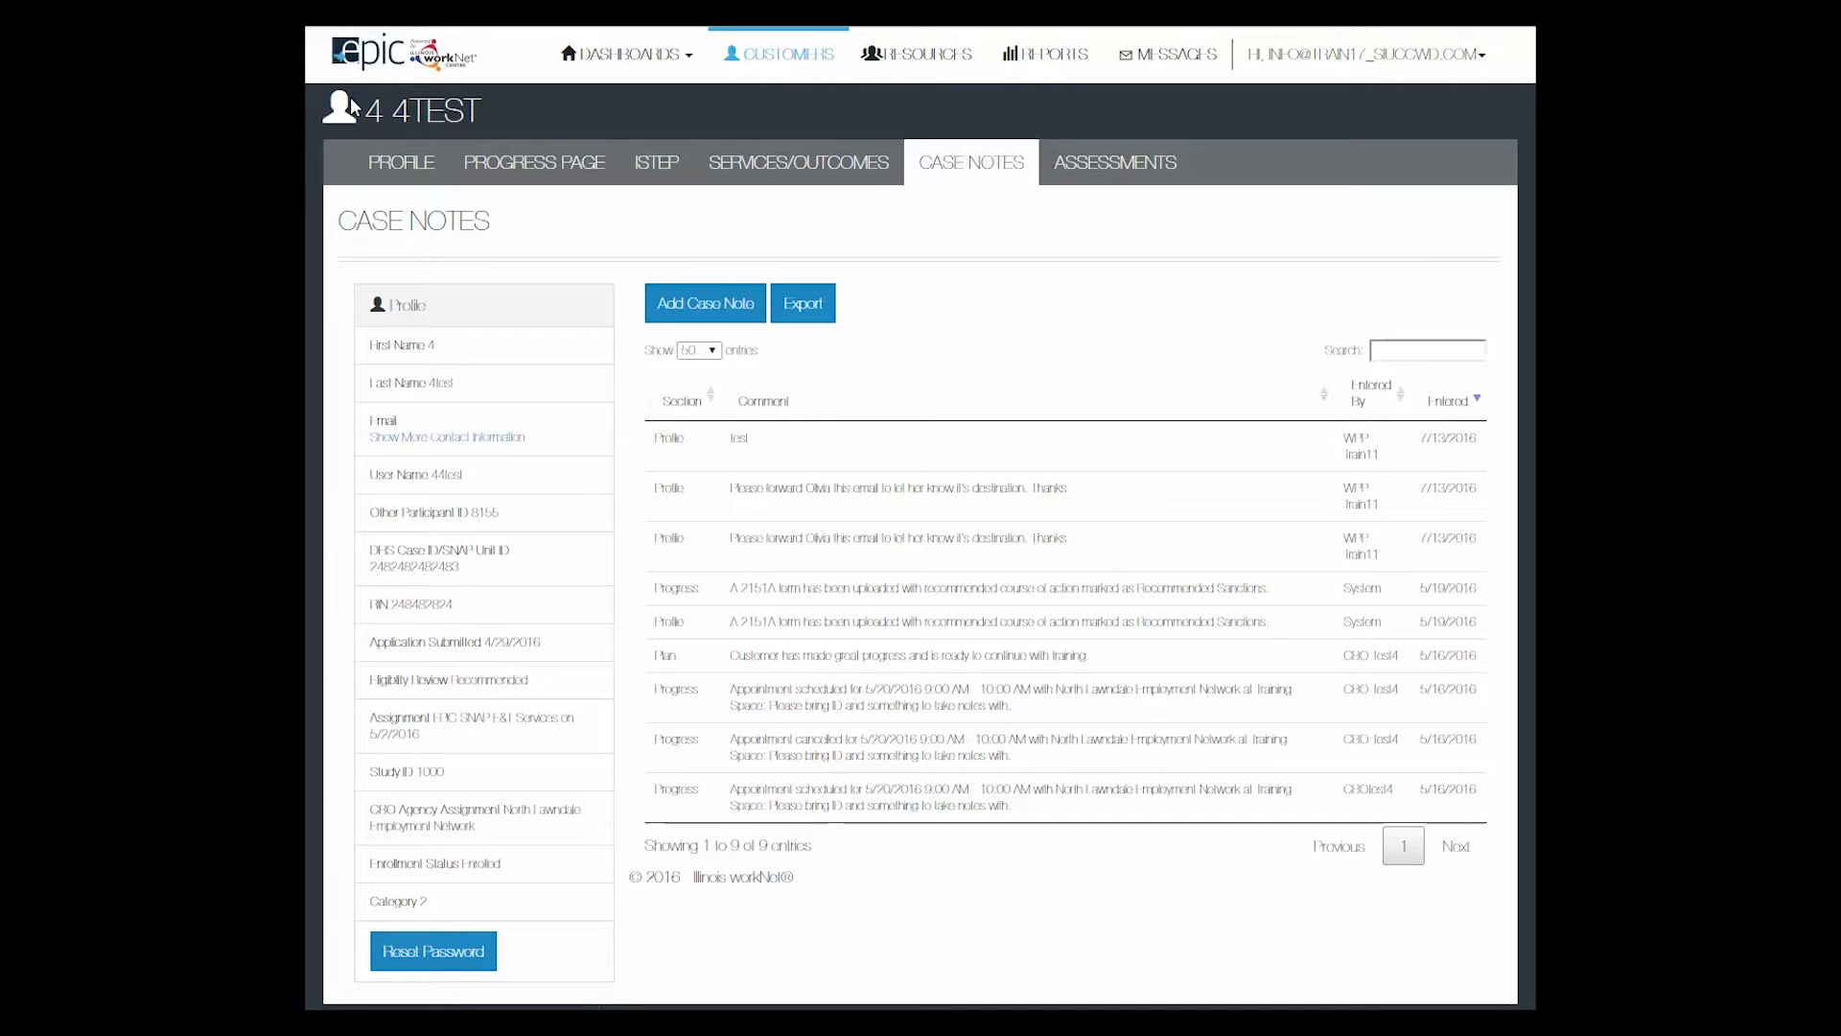
{"action": "mouse_move", "coordinate": [349, 166]}
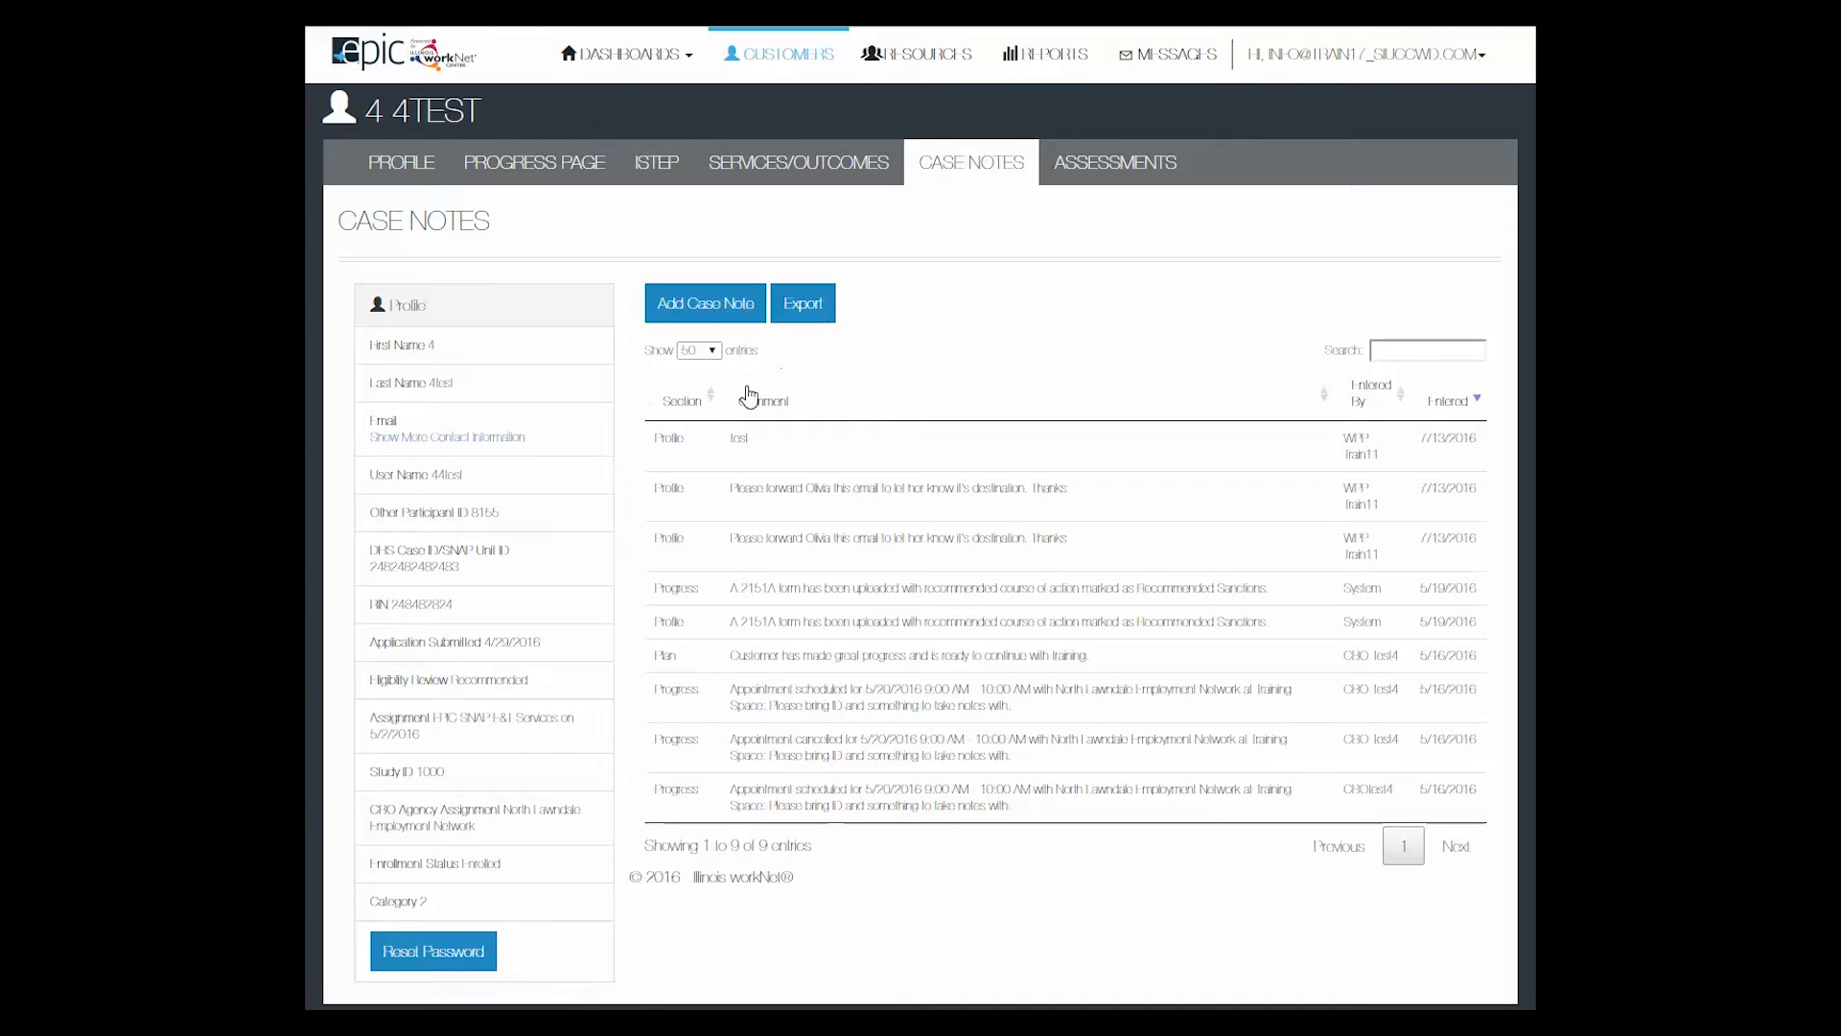
{"action": "mouse_move", "coordinate": [673, 771]}
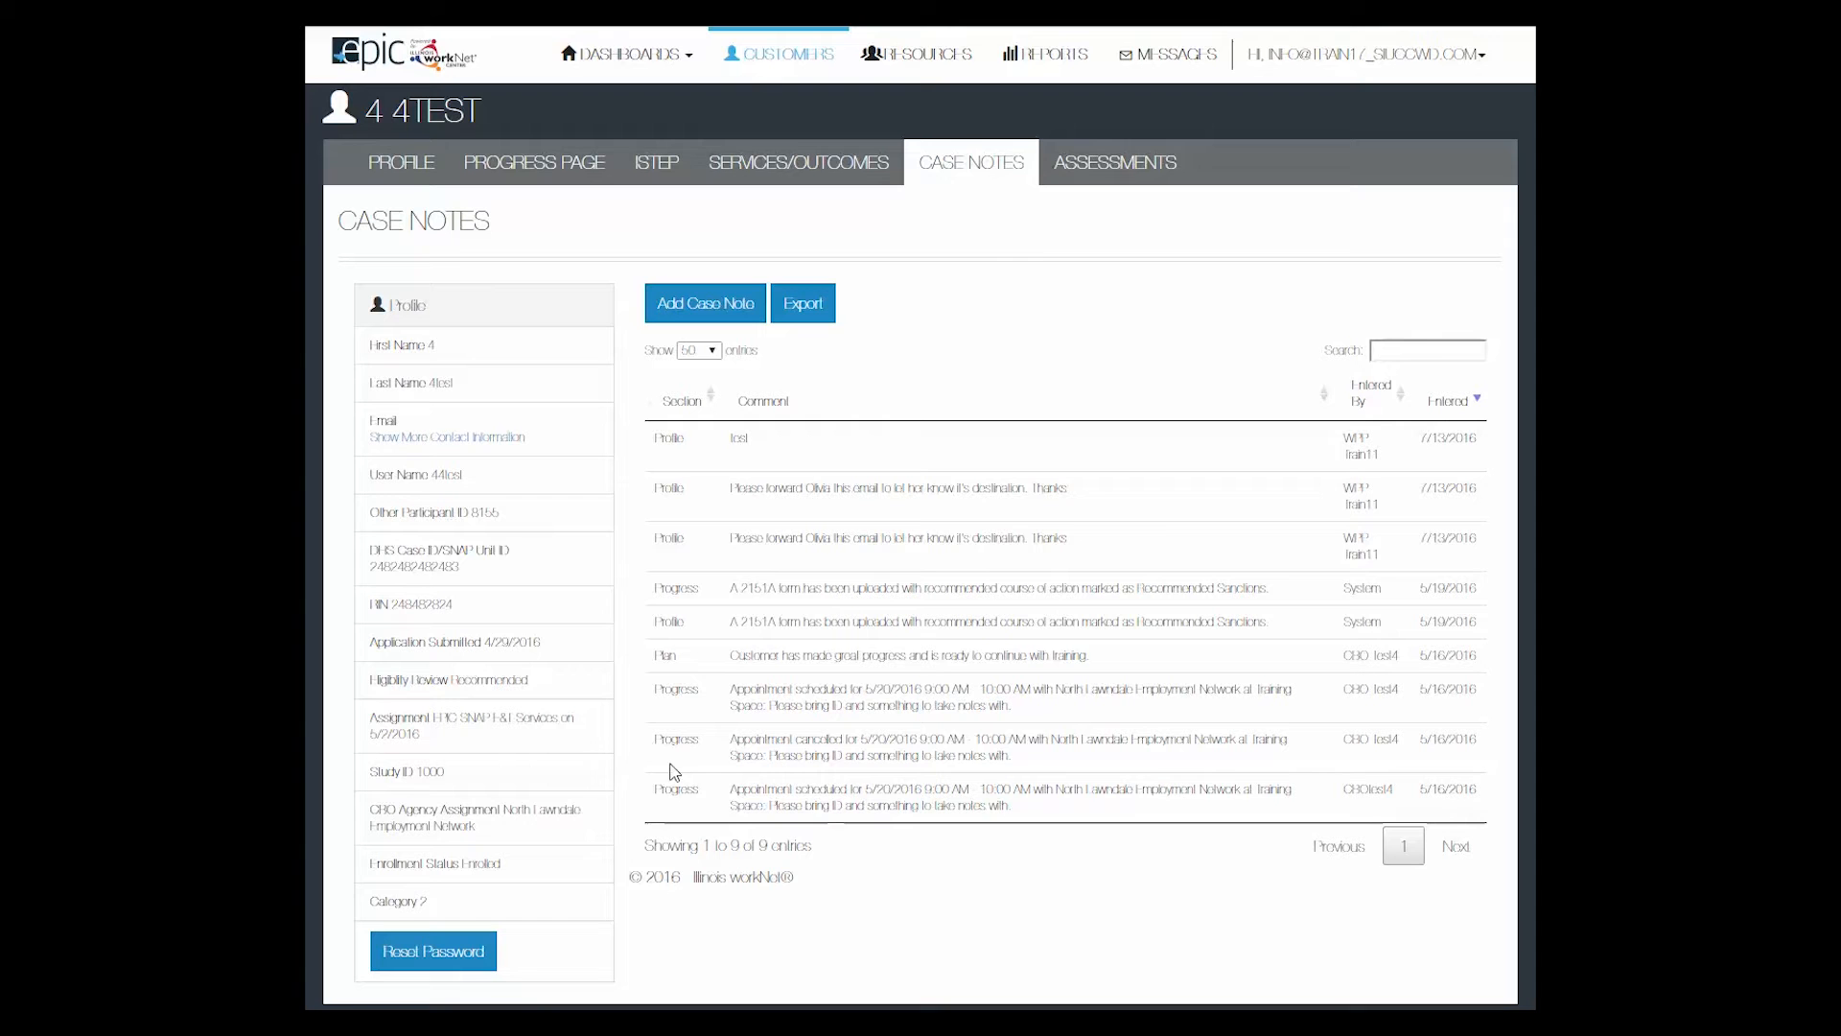
Search the notes for '2151', then sort by Section and by Entered date, oldest (5/16/2016) first
{"action": "left_click", "coordinate": [1426, 349]}
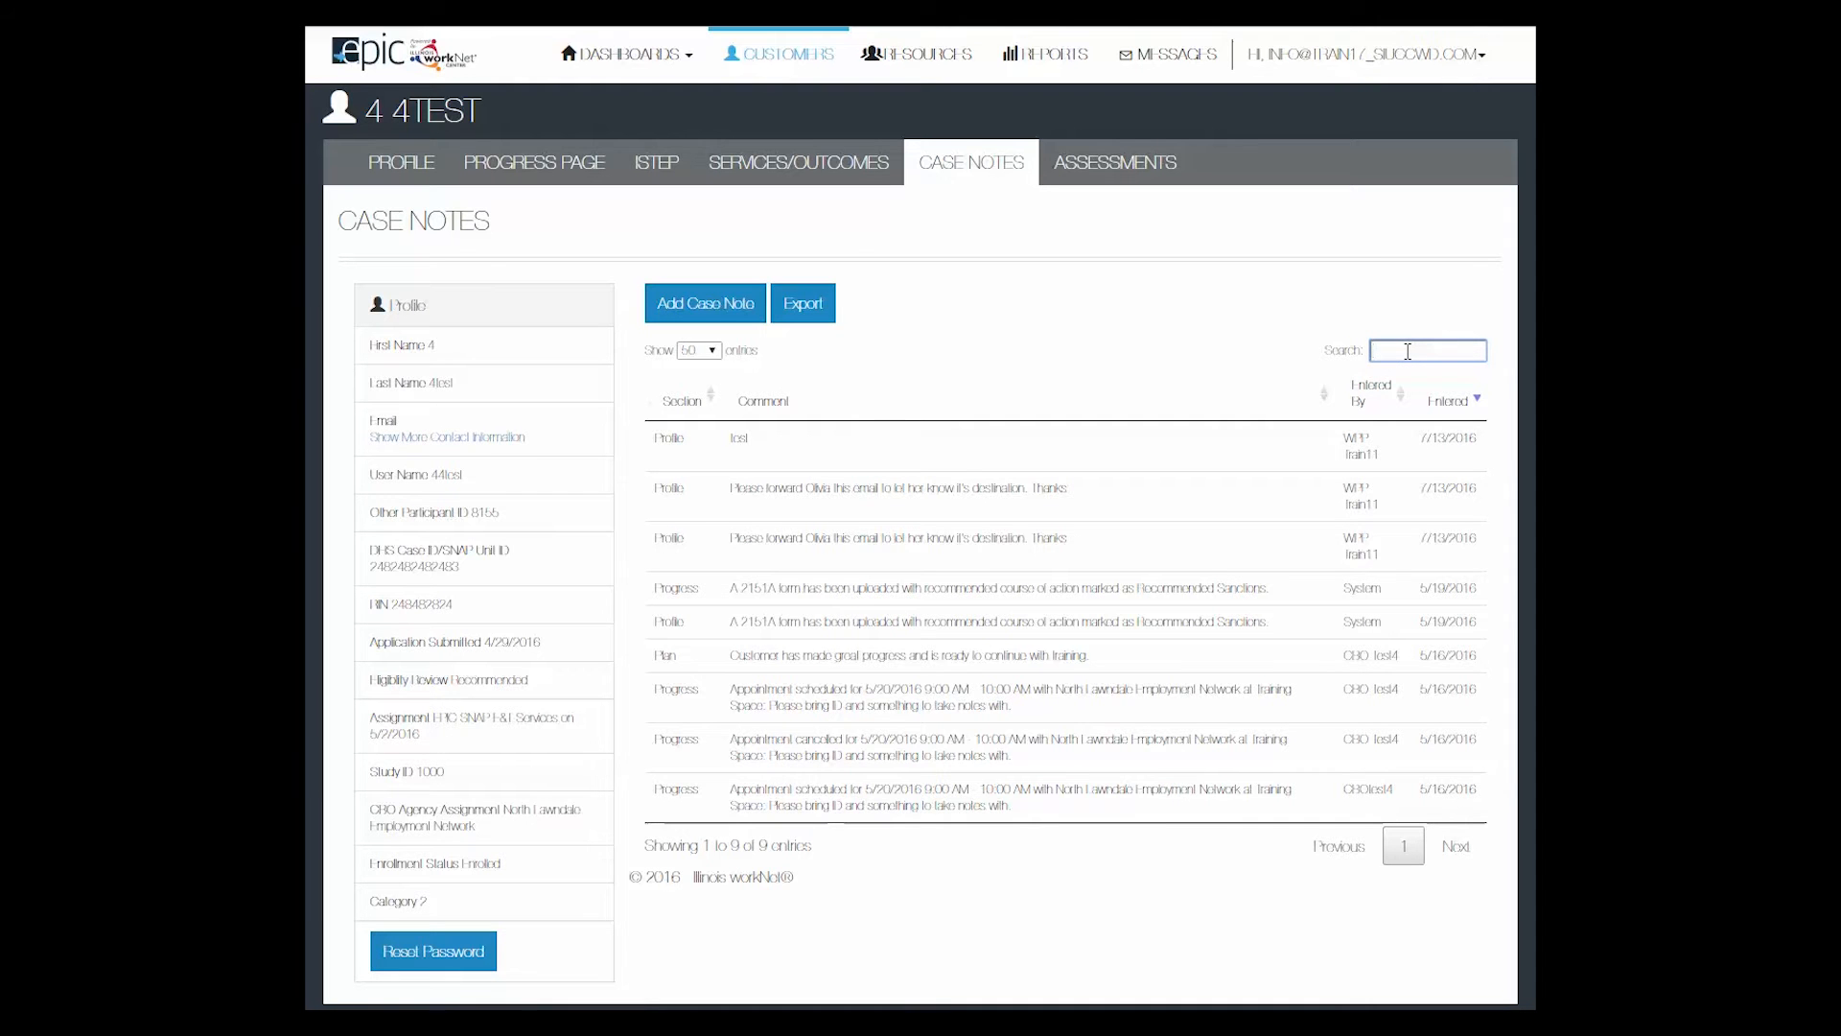
{"action": "type", "text": "2151"}
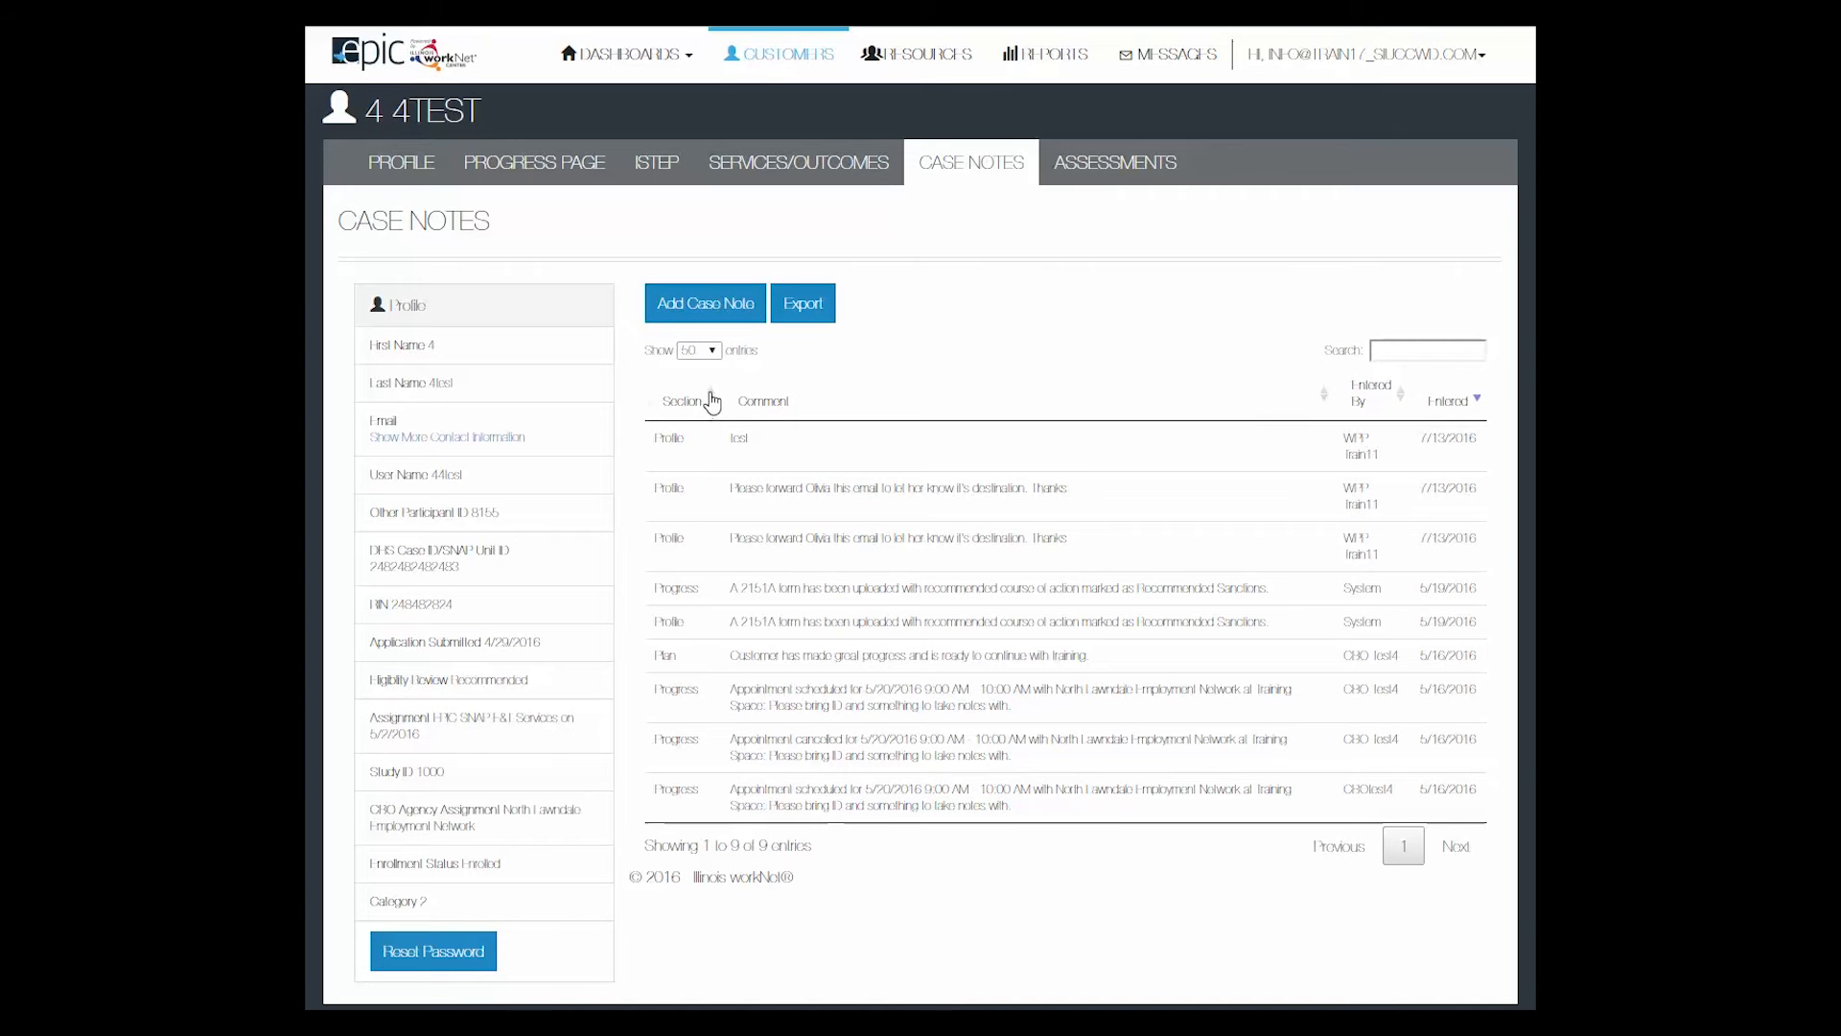
{"action": "left_click", "coordinate": [683, 401]}
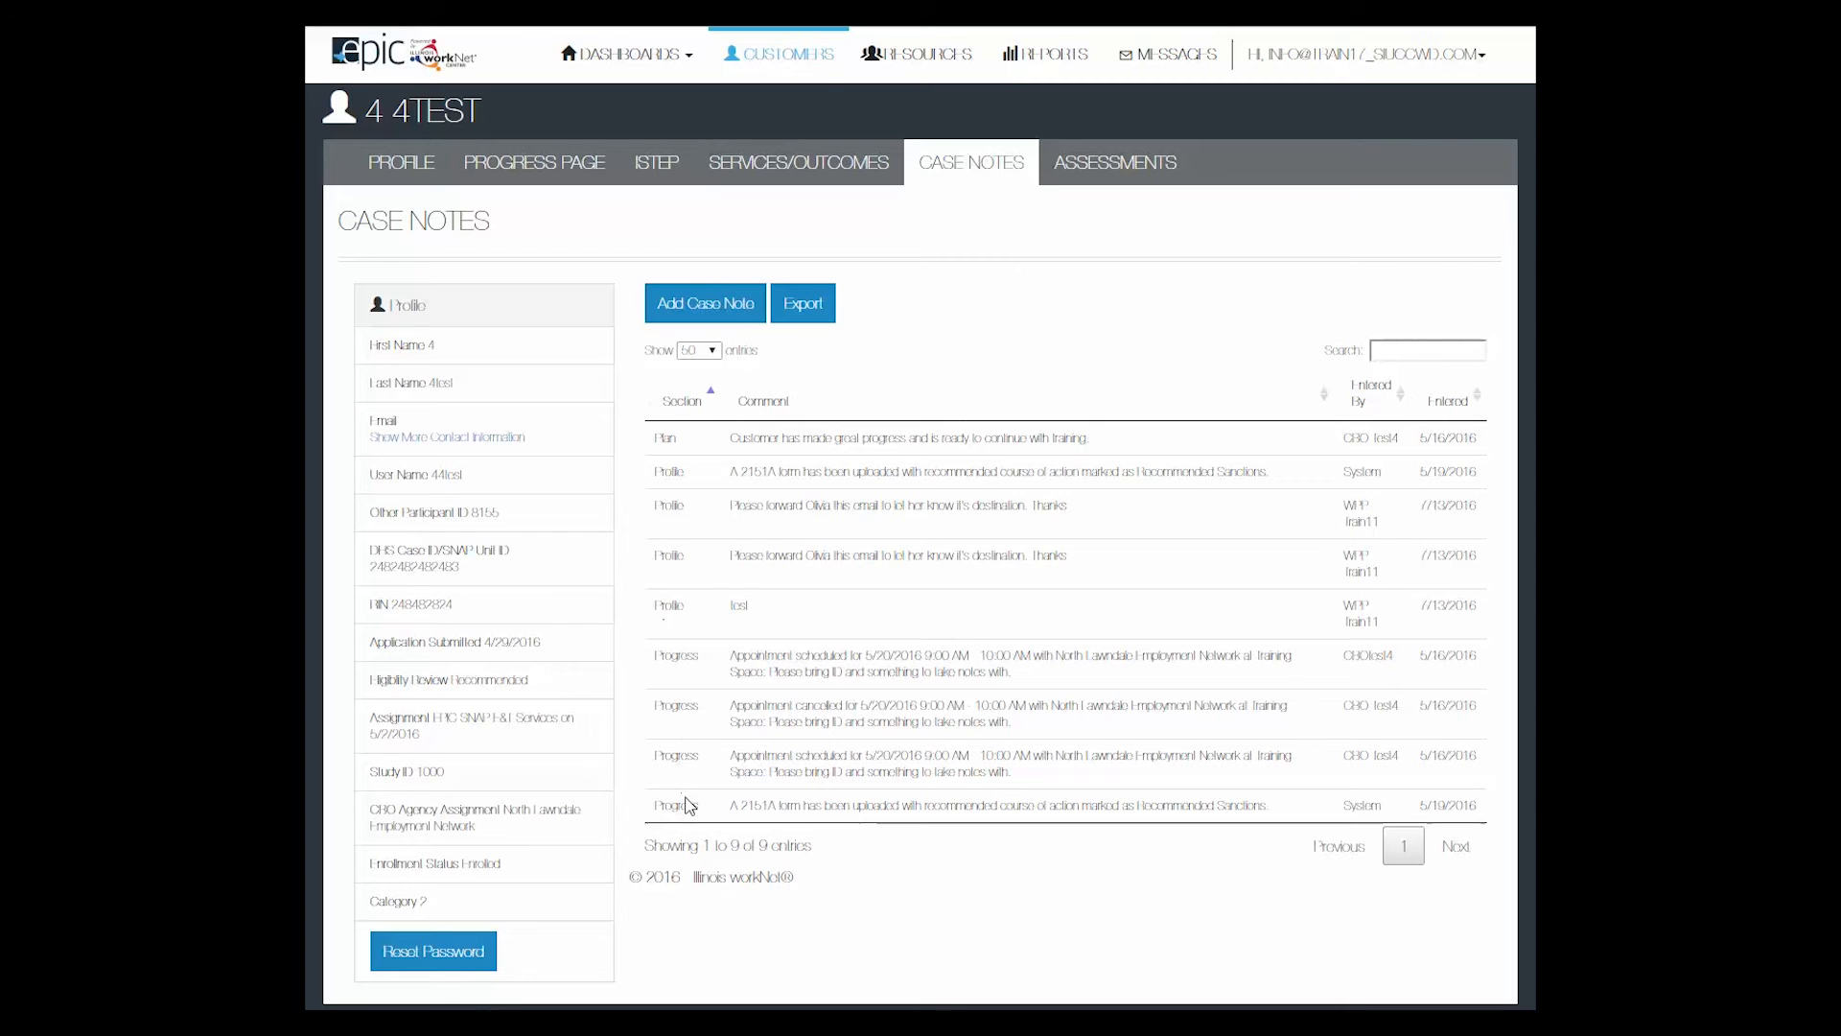
{"action": "mouse_move", "coordinate": [949, 401]}
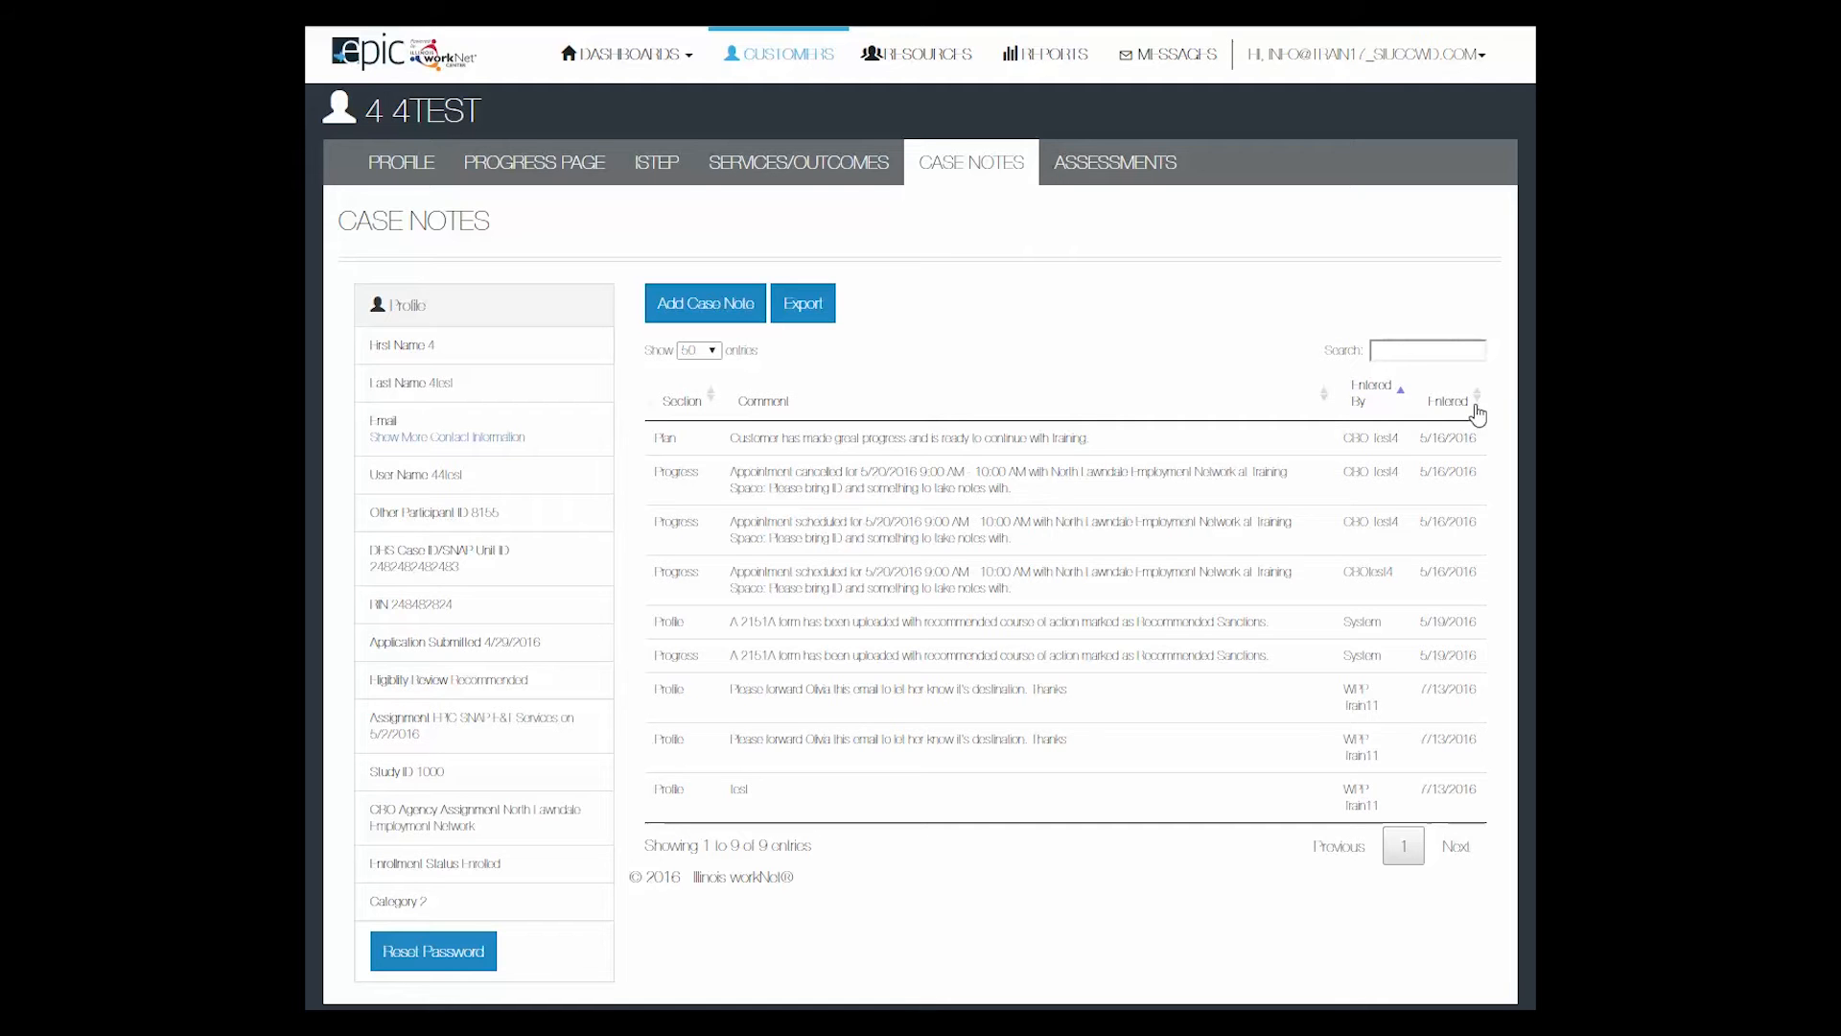
{"action": "left_click", "coordinate": [1477, 400]}
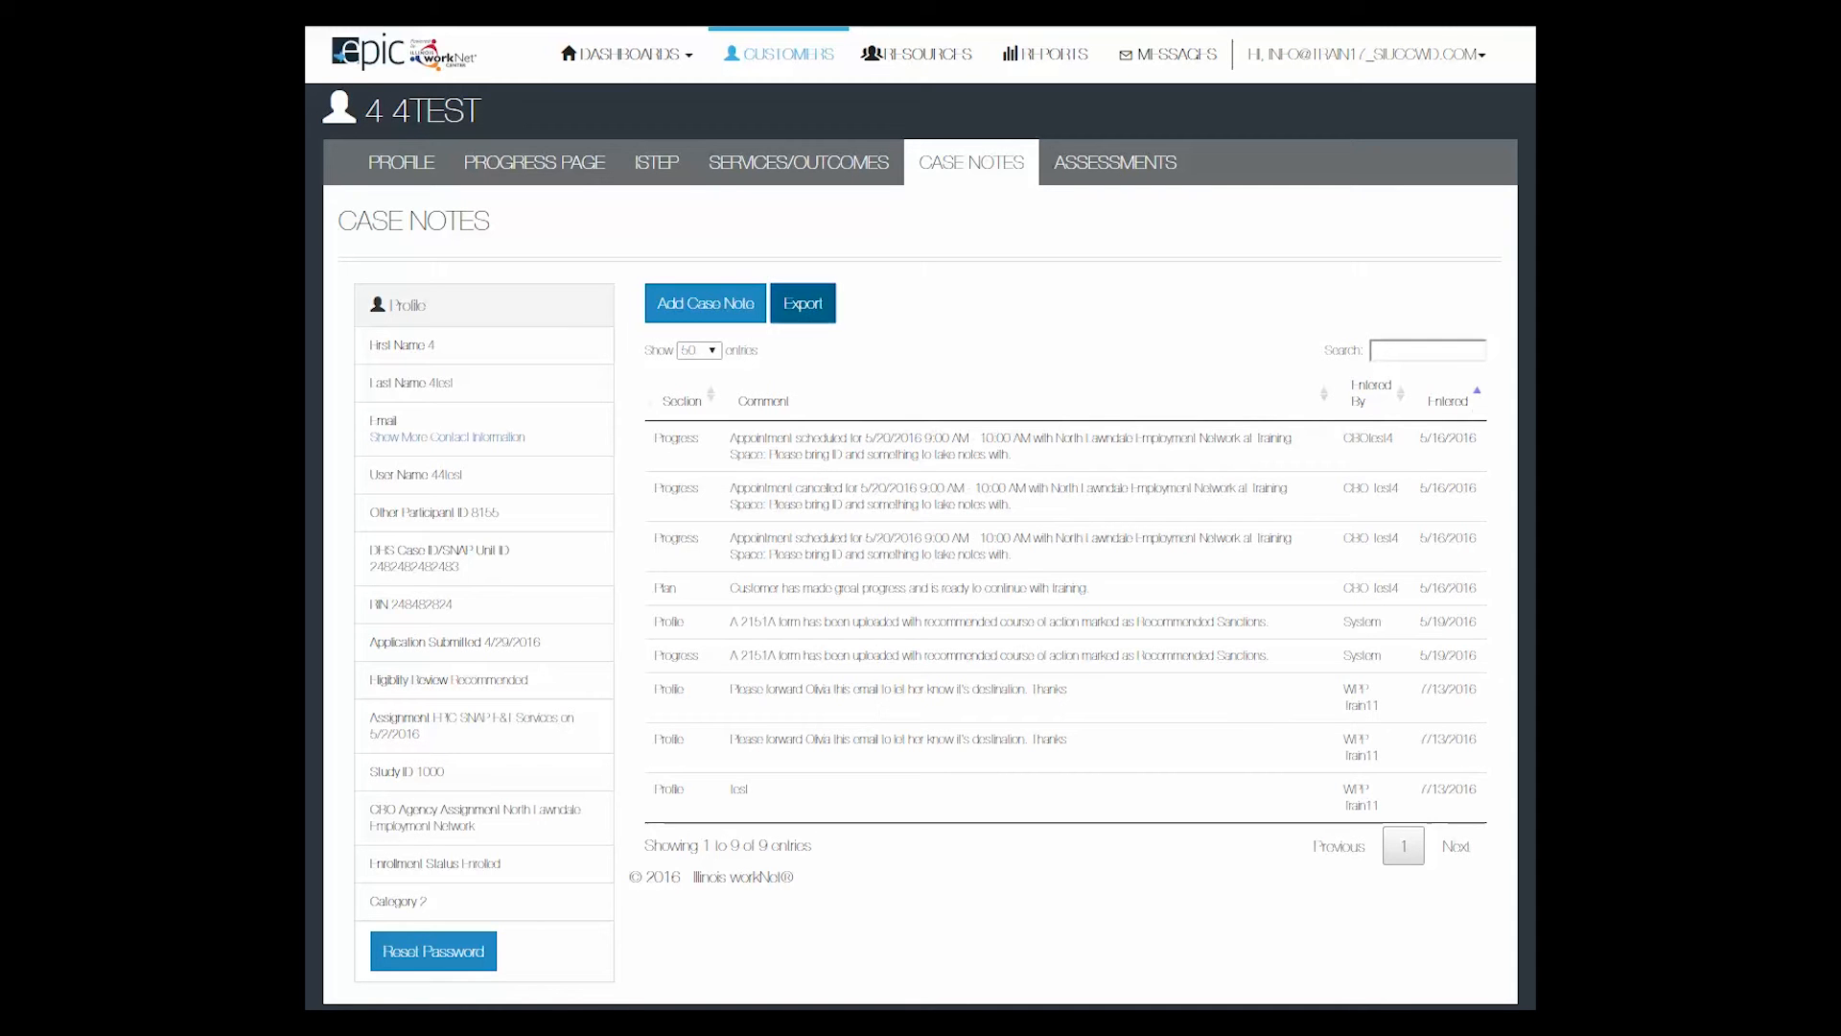
Export the case notes to Excel, review the spreadsheet briefly, and close it
{"action": "left_click", "coordinate": [802, 303]}
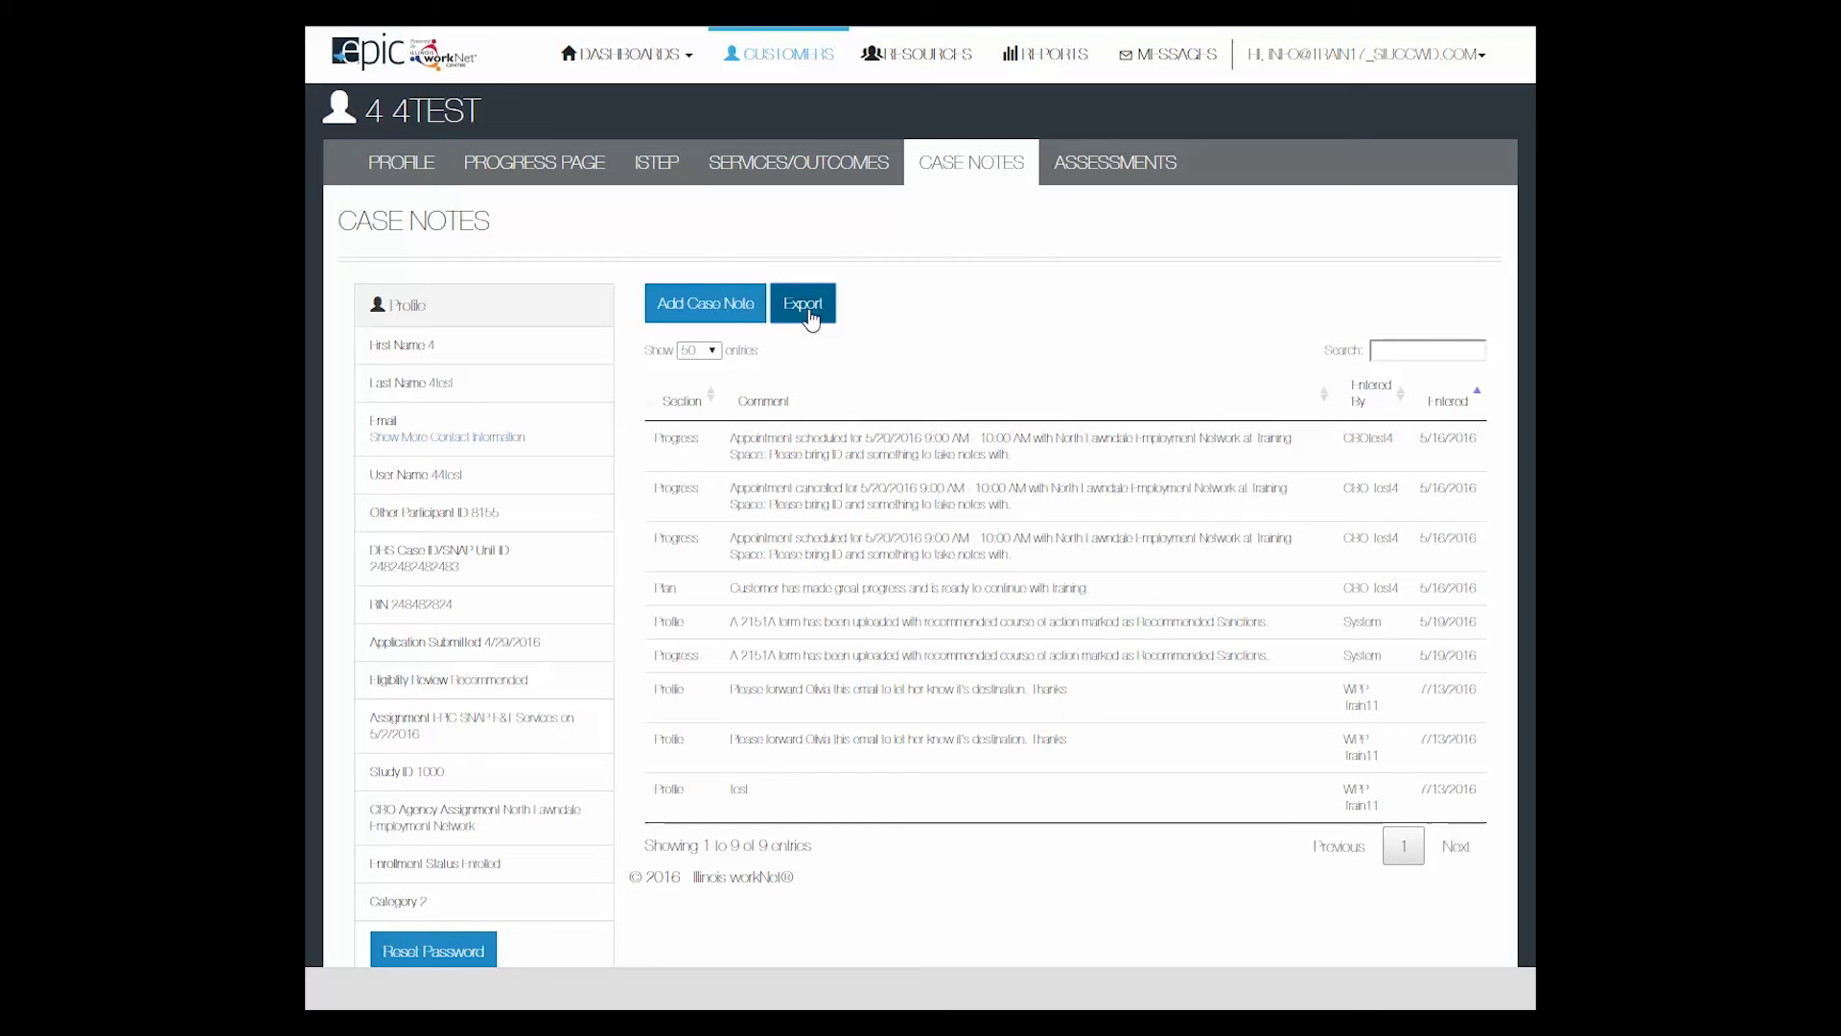
{"action": "left_click", "coordinate": [804, 303]}
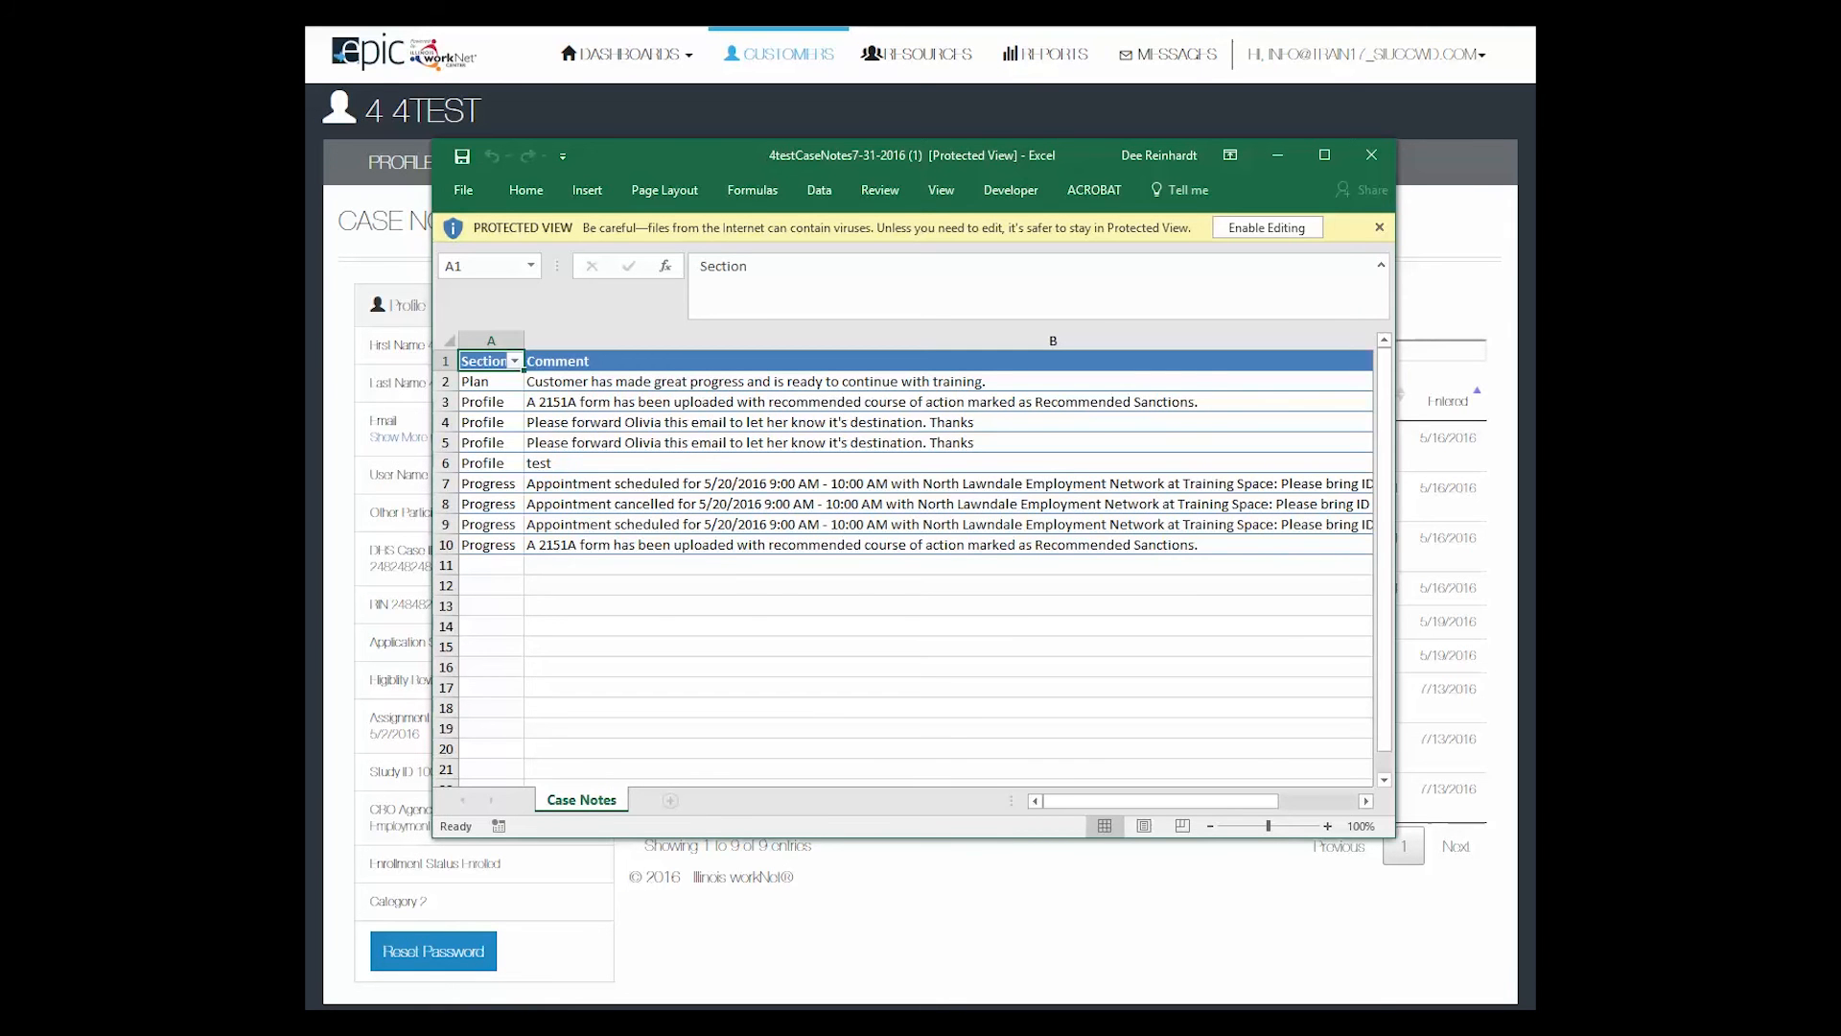
{"action": "left_click", "coordinate": [1369, 153]}
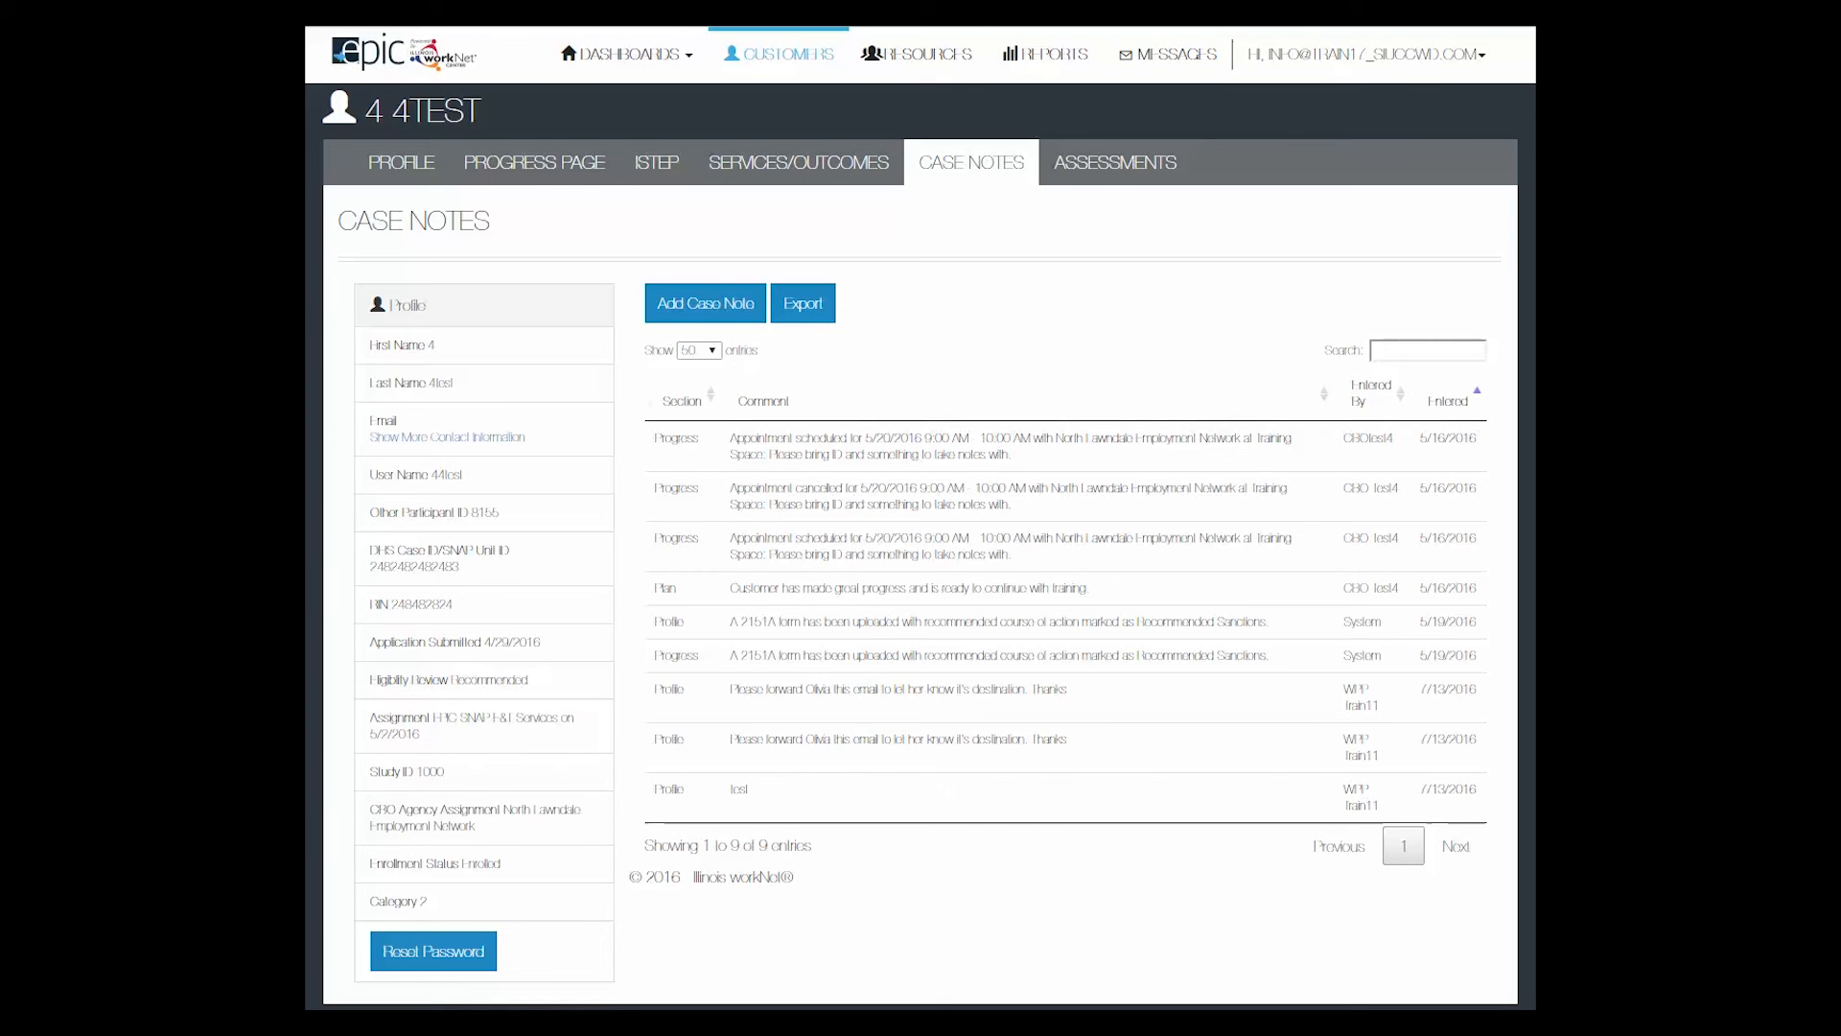